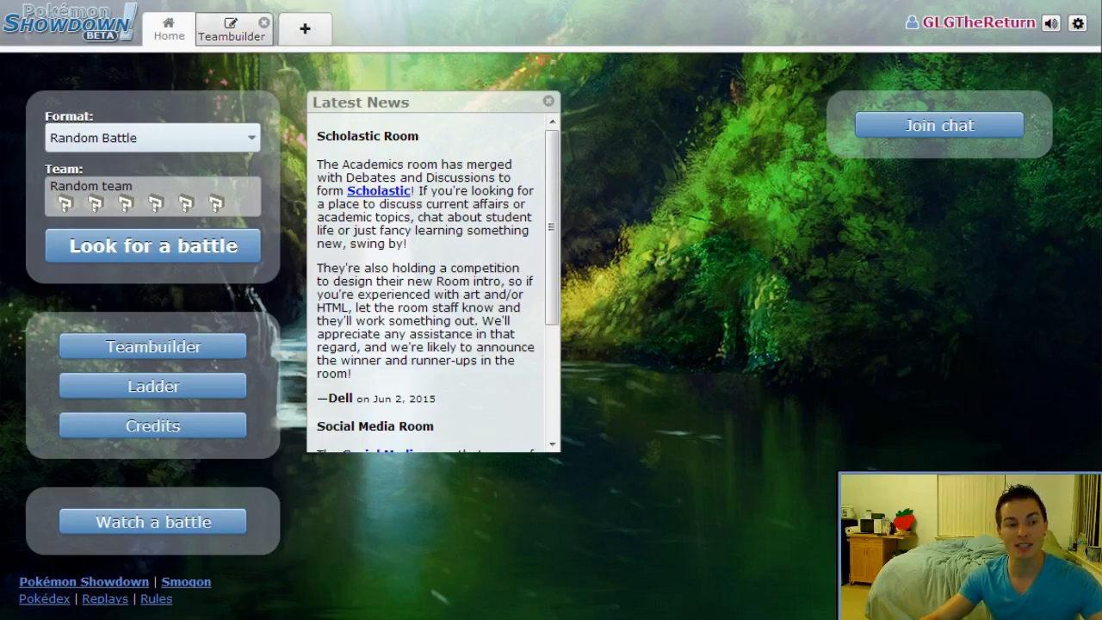
Open the Teambuilder to load the rain team and show Electivire's 252 Atk / 252 Spe spread
{"action": "left_click", "coordinate": [231, 28]}
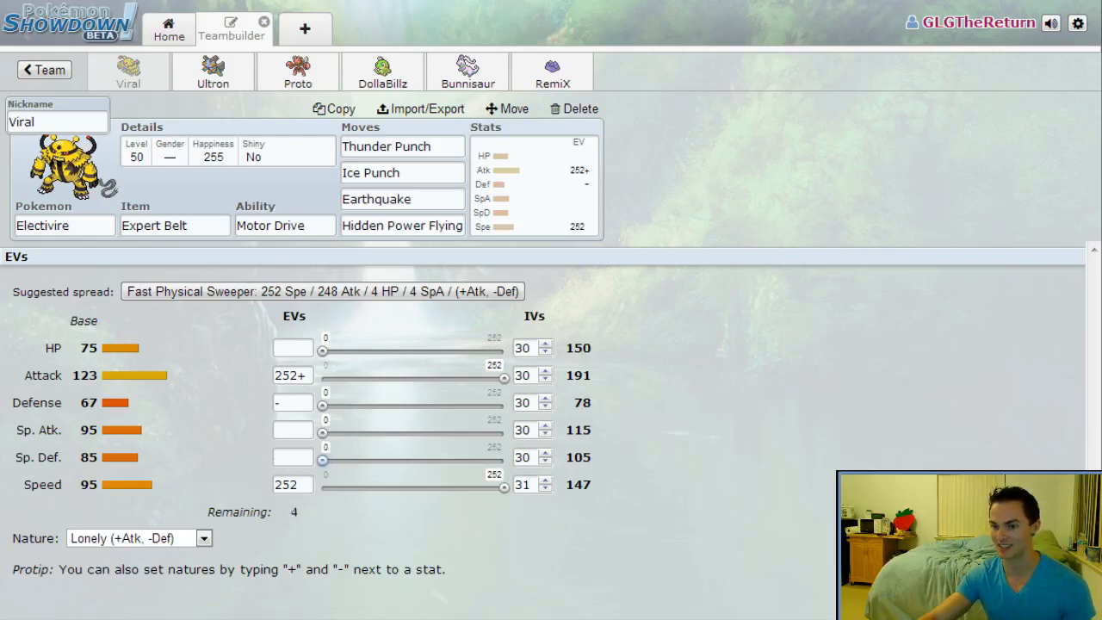
Put Electivire's leftover 4 EVs into Defense and switch to Swampert (Ultron)
{"action": "left_click", "coordinate": [324, 424]}
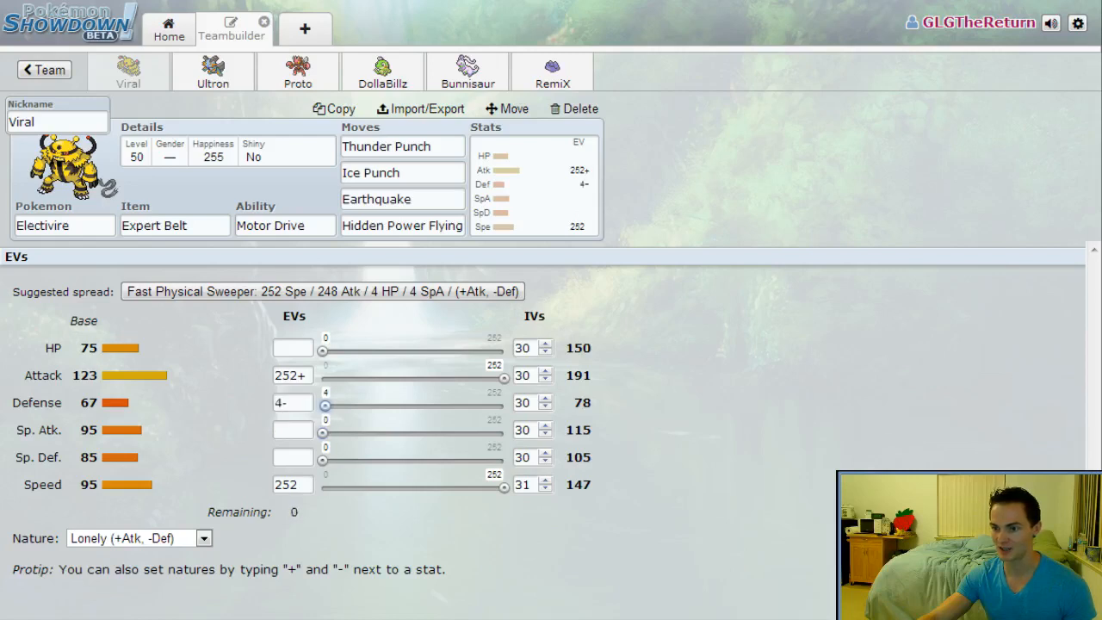
{"action": "left_click", "coordinate": [293, 403]}
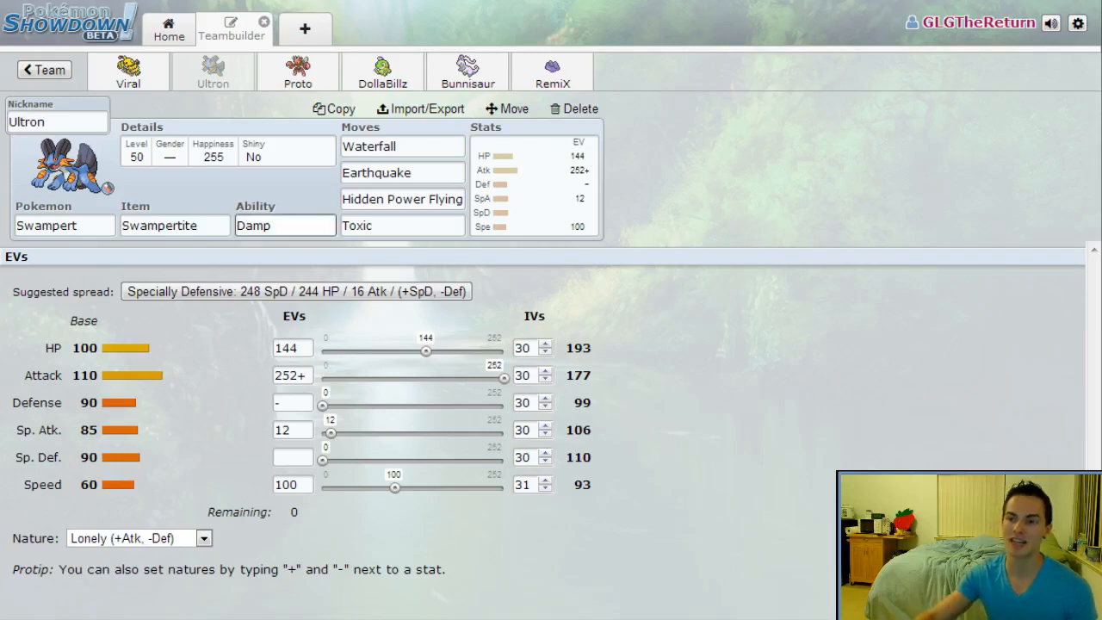
Replace Swampert's fourth move Toxic with Outrage
{"action": "type", "text": "Outr"}
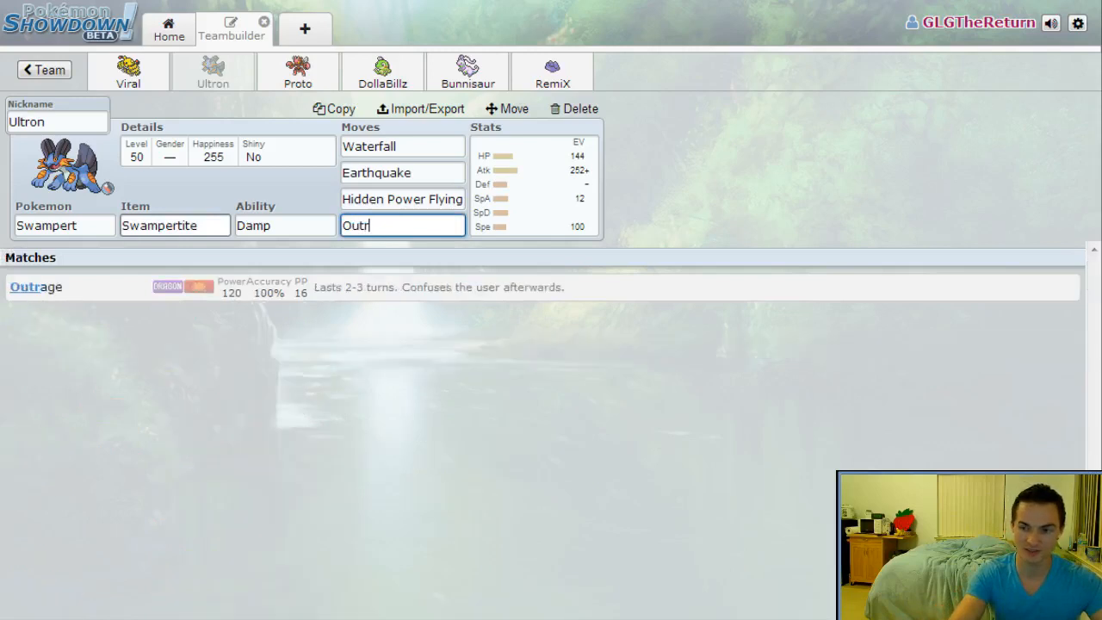
{"action": "left_click", "coordinate": [34, 286]}
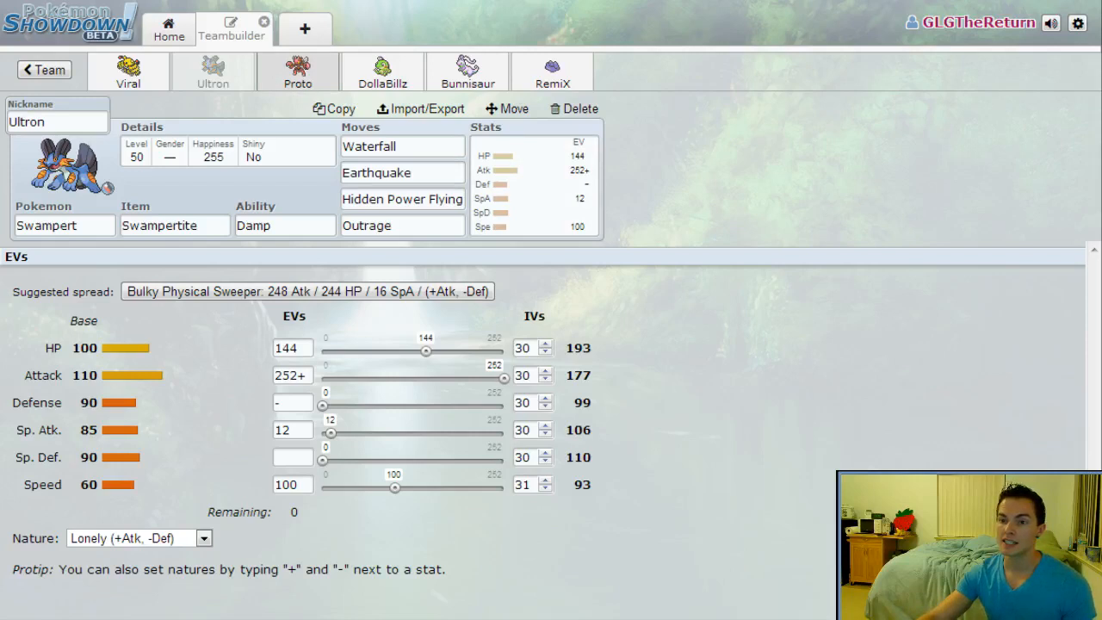
Review Scizor's Choice Band Technician set, then move on to Politoed's Choice Scarf Drizzle set
{"action": "left_click", "coordinate": [296, 71]}
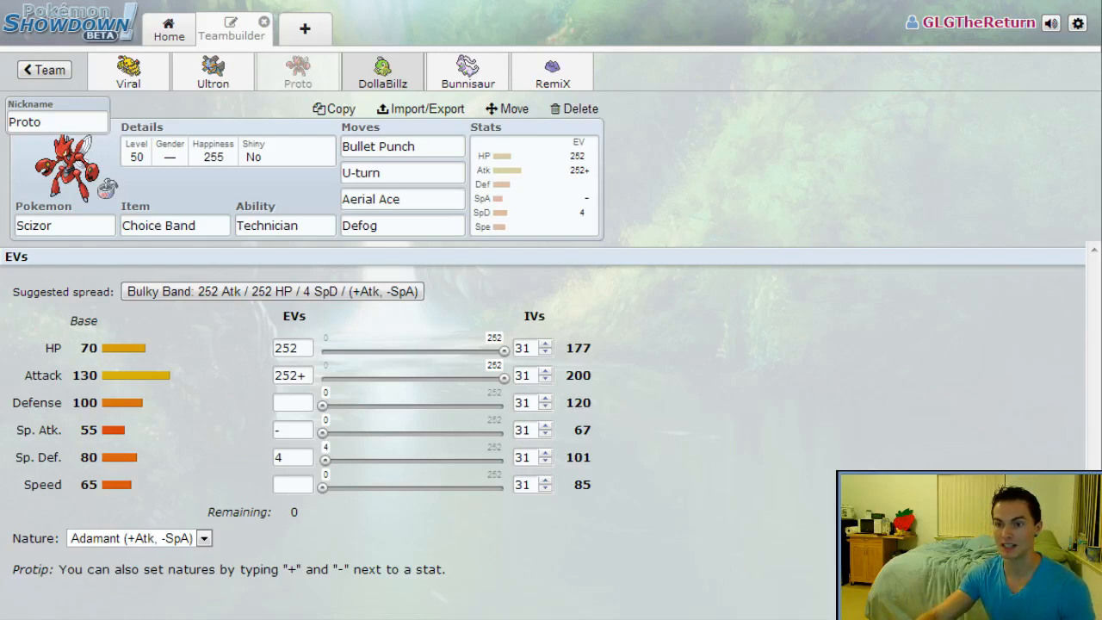
{"action": "left_click", "coordinate": [383, 70]}
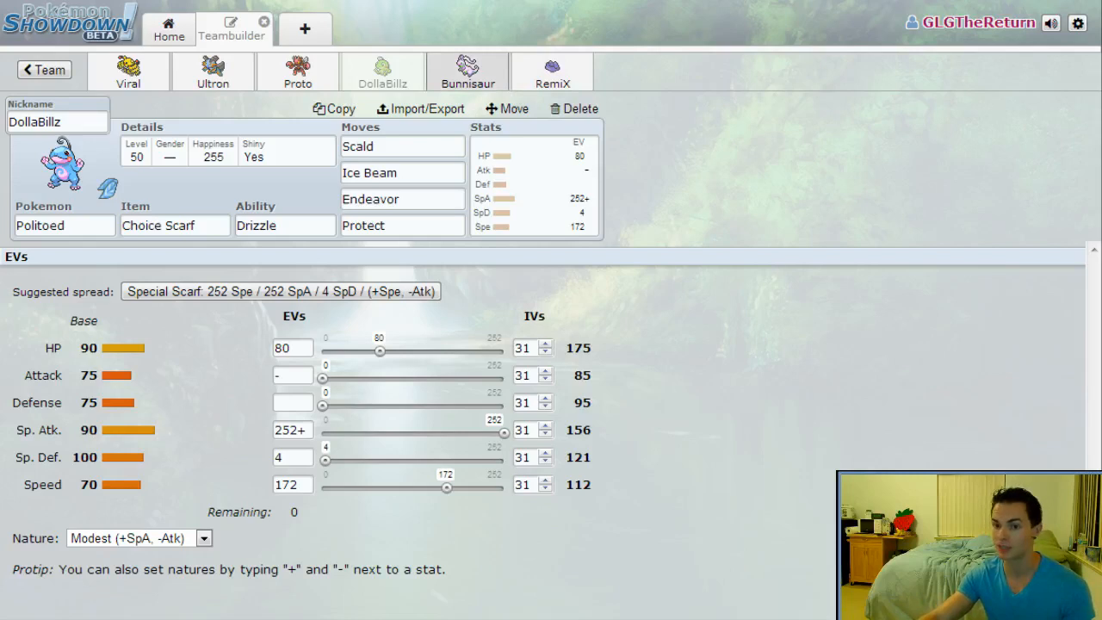
Switch to Goodra (Bunnisaur) and its Assault Vest Modest 252 HP / 252 SpA set
{"action": "left_click", "coordinate": [469, 70]}
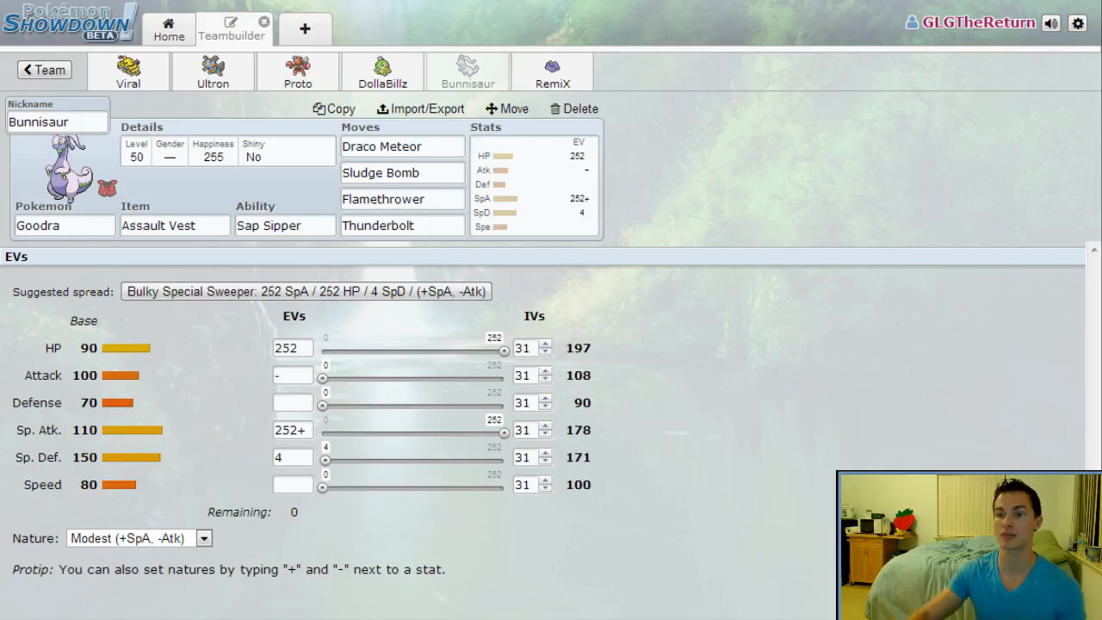
Switch to Ditto (RemiX) and raise its HP EVs from 244 to 252
{"action": "left_click", "coordinate": [553, 70]}
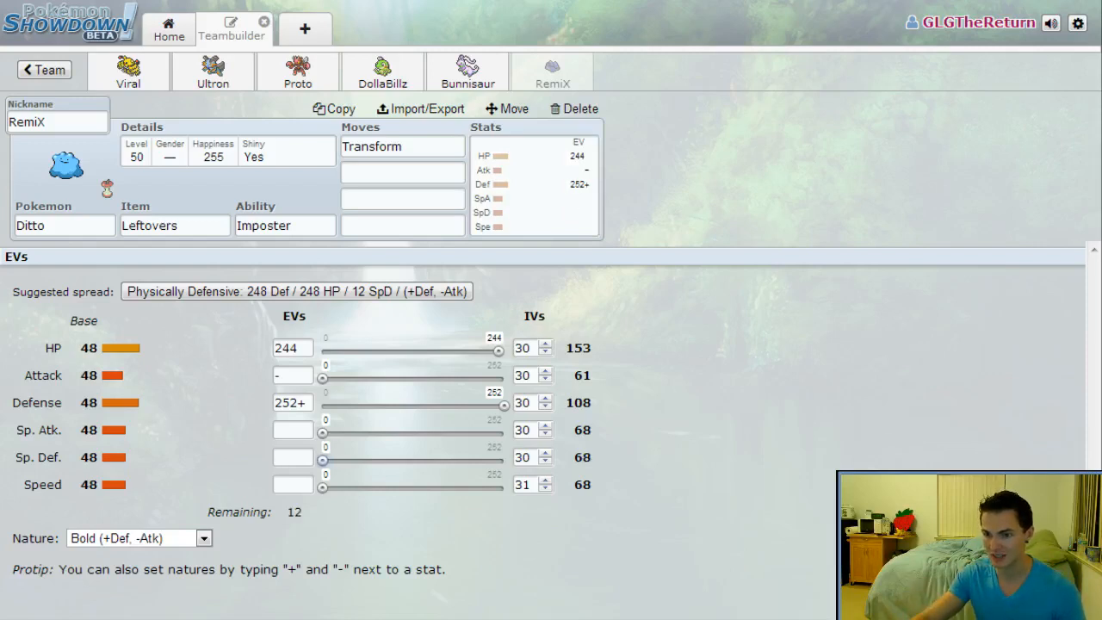
{"action": "left_click_drag", "start_coordinate": [498, 348], "coordinate": [504, 348]}
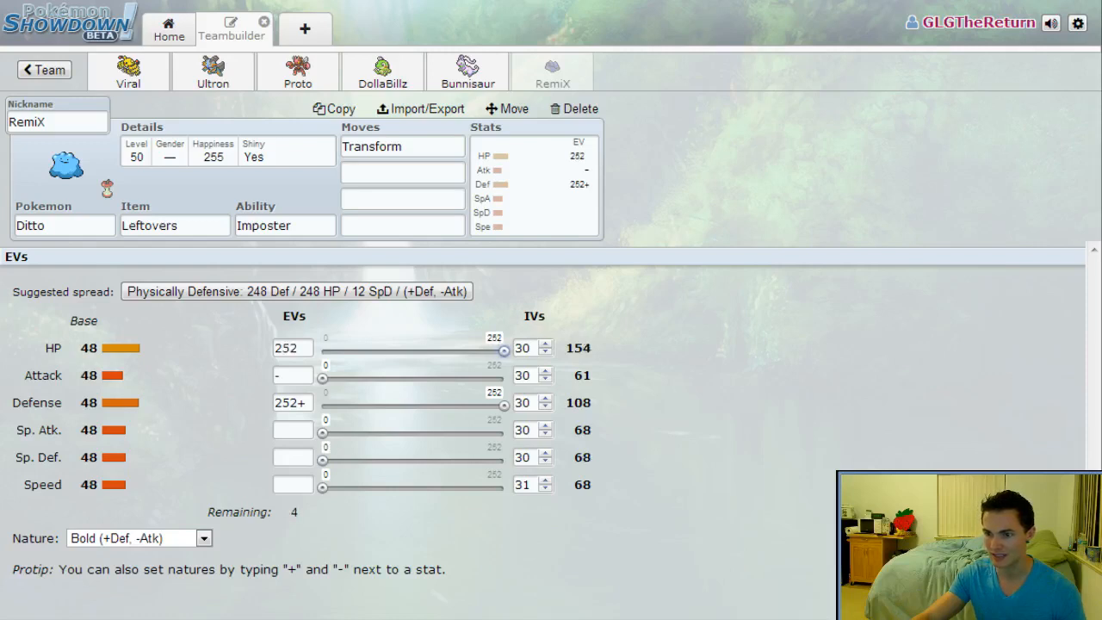